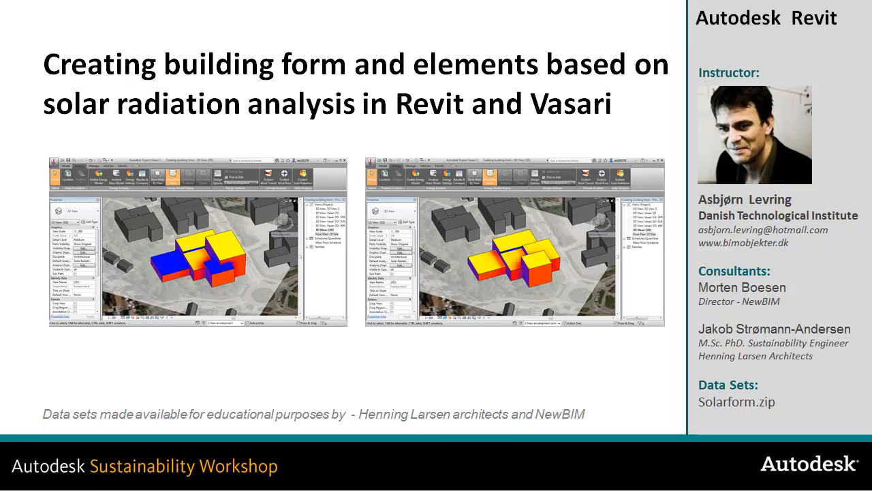
pyautogui.moveTo(501, 243)
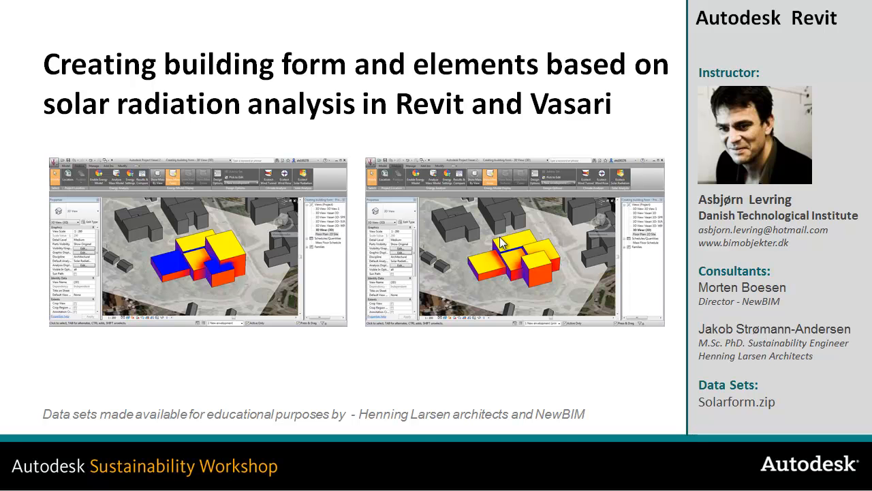
pyautogui.moveTo(548, 248)
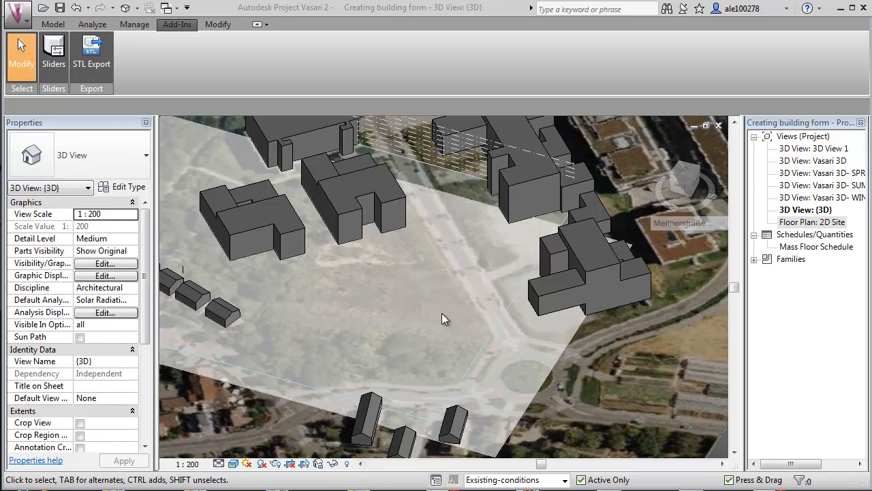
pyautogui.moveTo(450, 324)
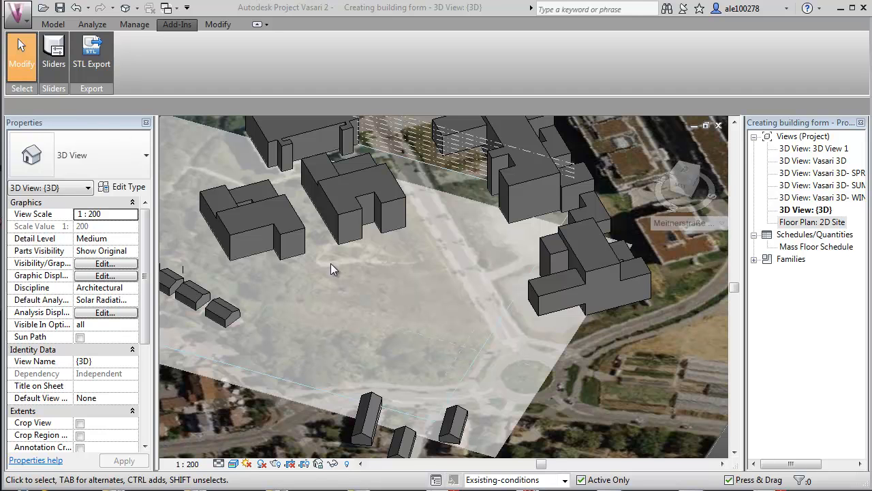
pyautogui.moveTo(390, 318)
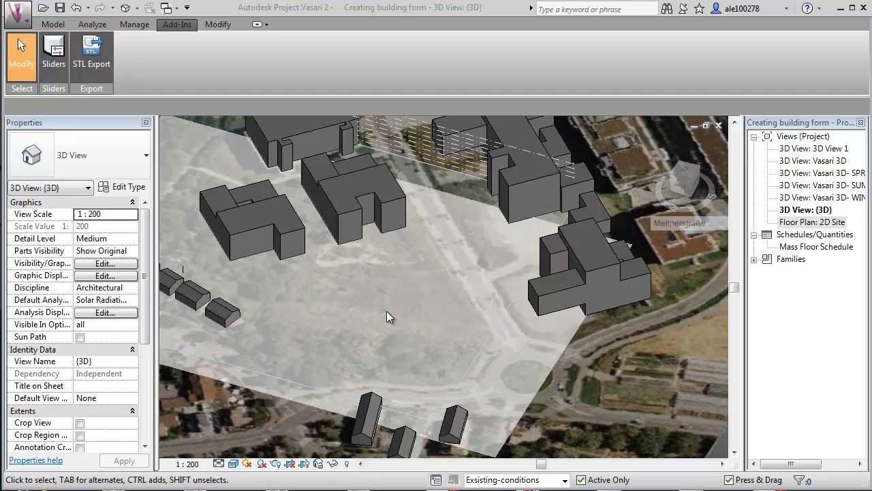
pyautogui.moveTo(392, 303)
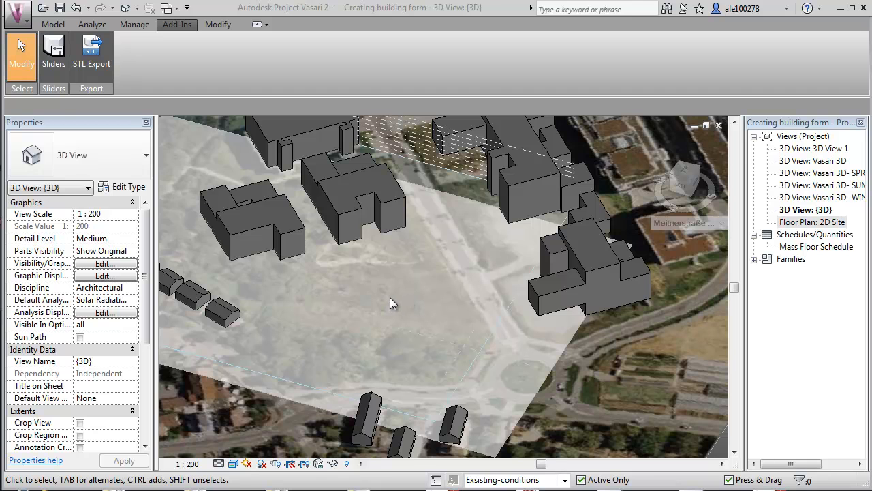
pyautogui.moveTo(398, 286)
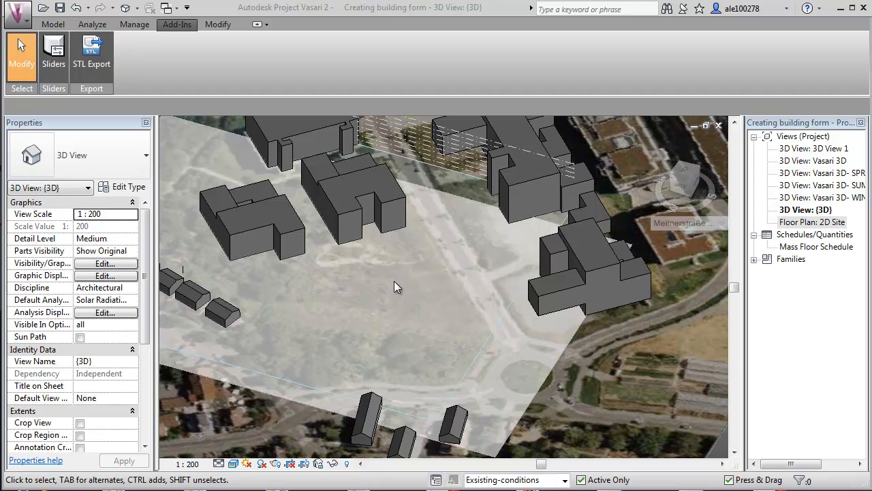
pyautogui.moveTo(401, 314)
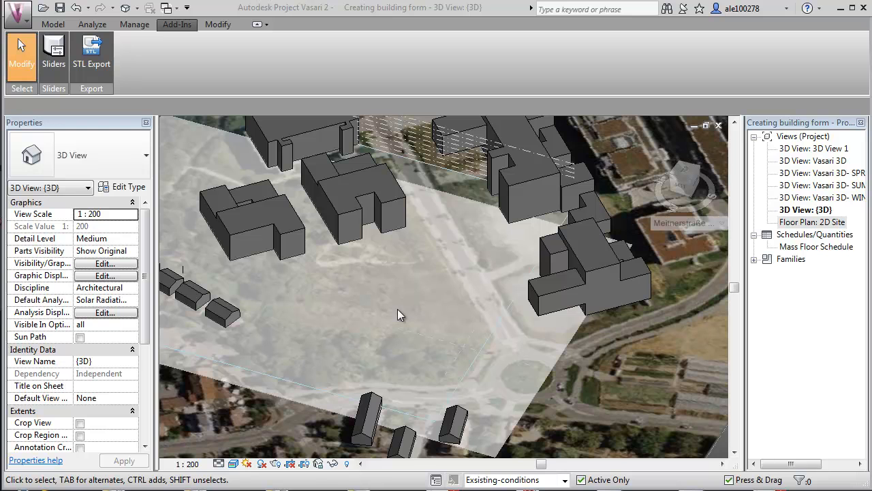
pyautogui.moveTo(587, 468)
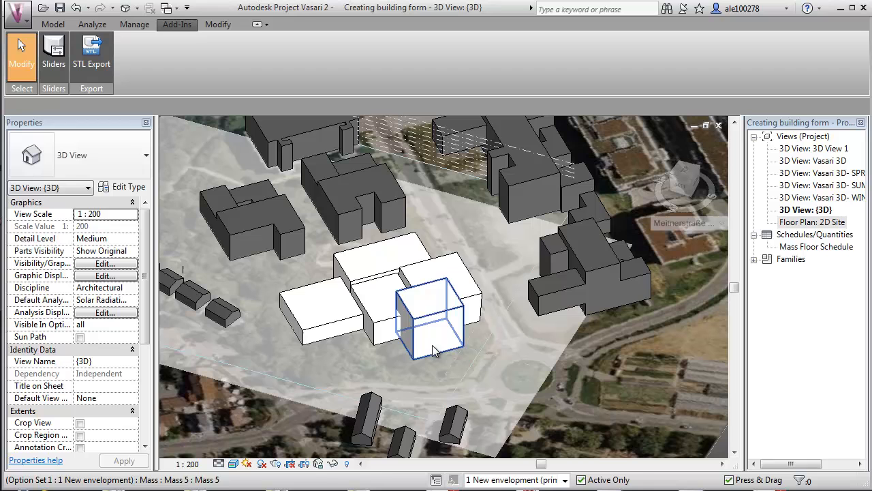
# Make '1 New envelopment (primary)' the active design option so its white masses appear
pyautogui.click(320, 311)
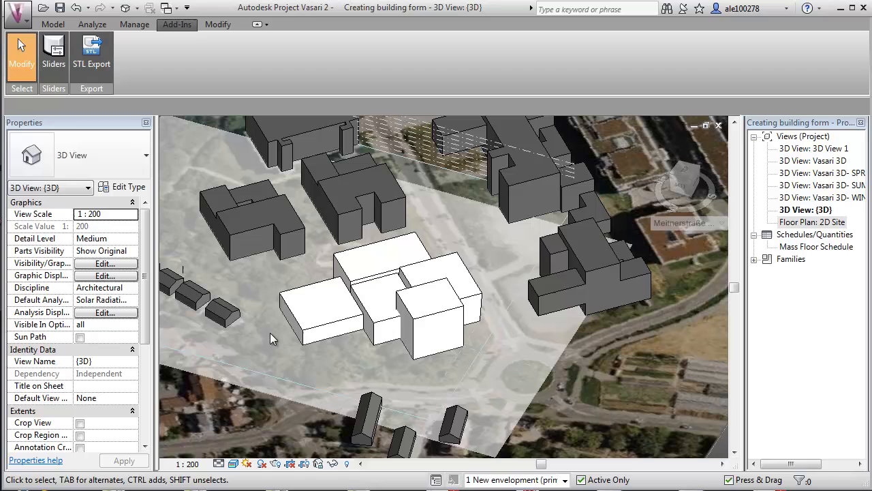
pyautogui.moveTo(292, 349)
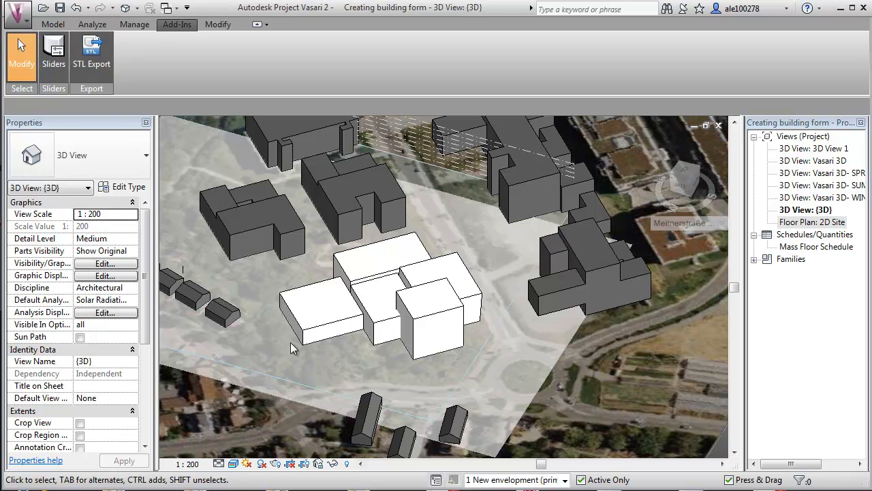
pyautogui.click(382, 265)
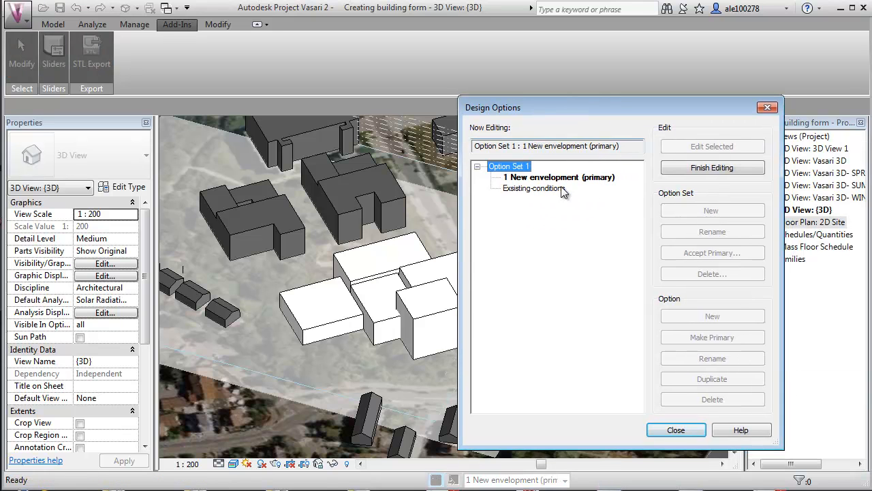
# Finish editing New envelopment and duplicate it twice into new options in Option Set 1
pyautogui.click(559, 178)
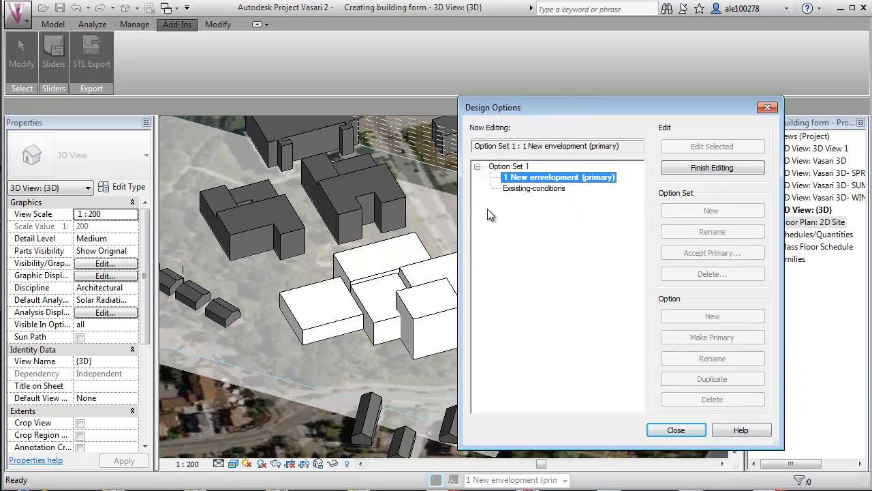
pyautogui.click(711, 166)
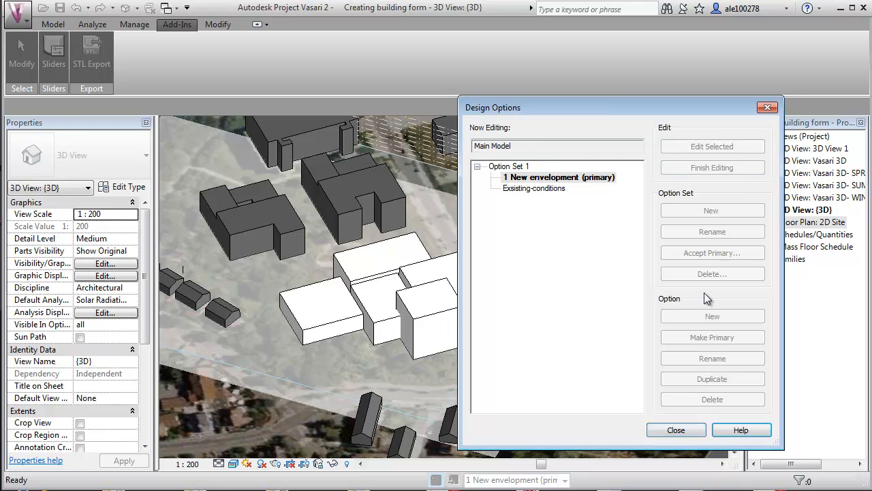
pyautogui.click(712, 378)
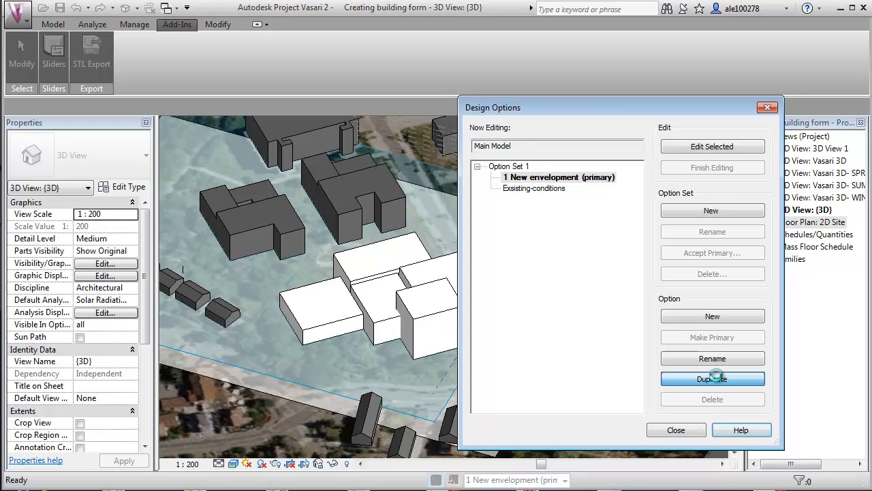
pyautogui.click(711, 378)
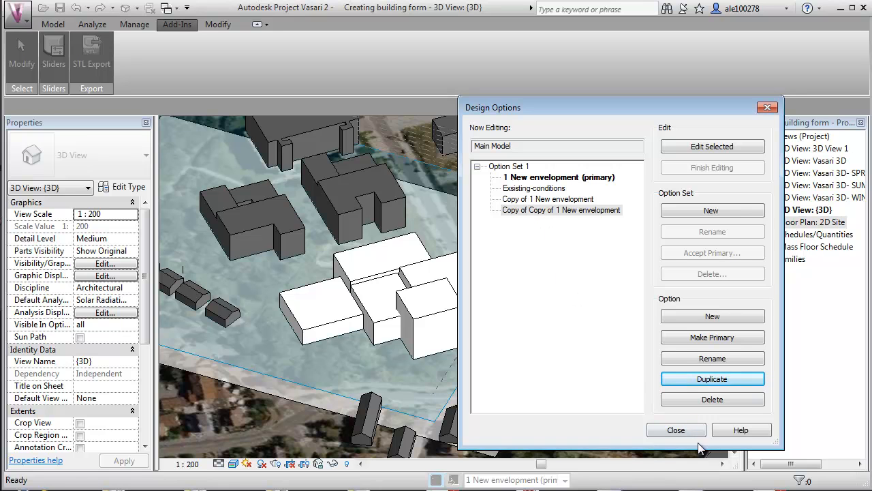
pyautogui.click(676, 430)
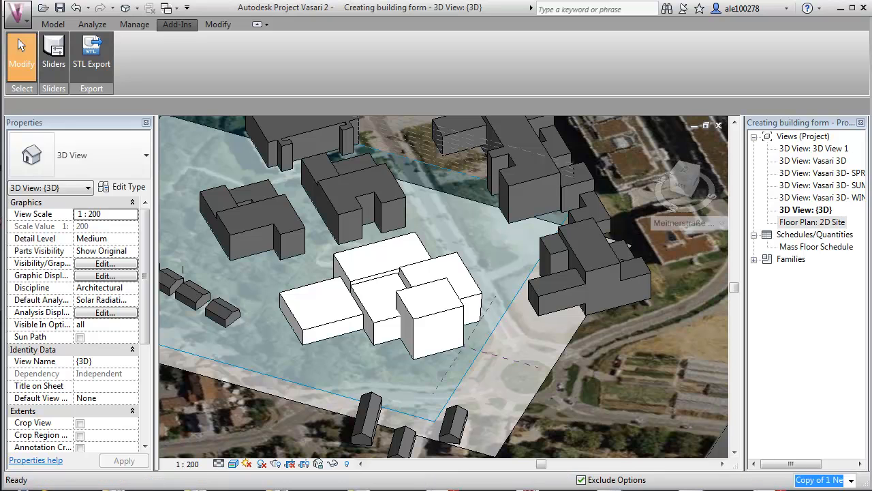
pyautogui.click(438, 307)
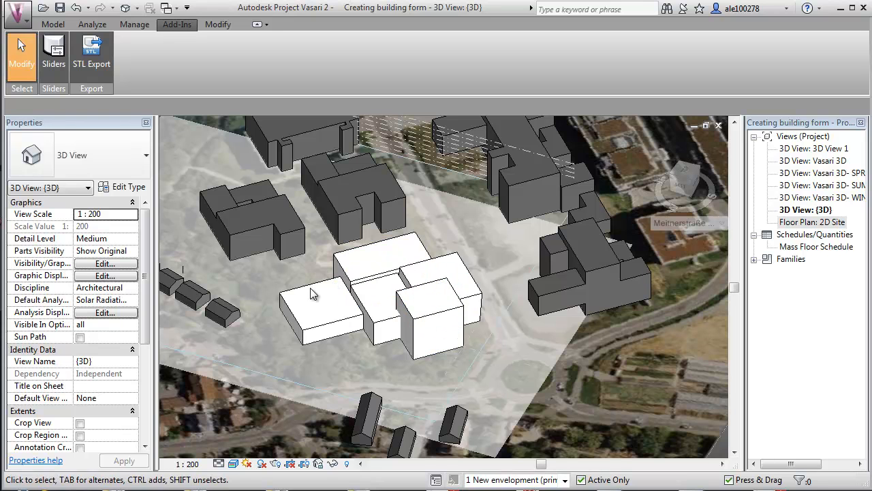
pyautogui.click(320, 307)
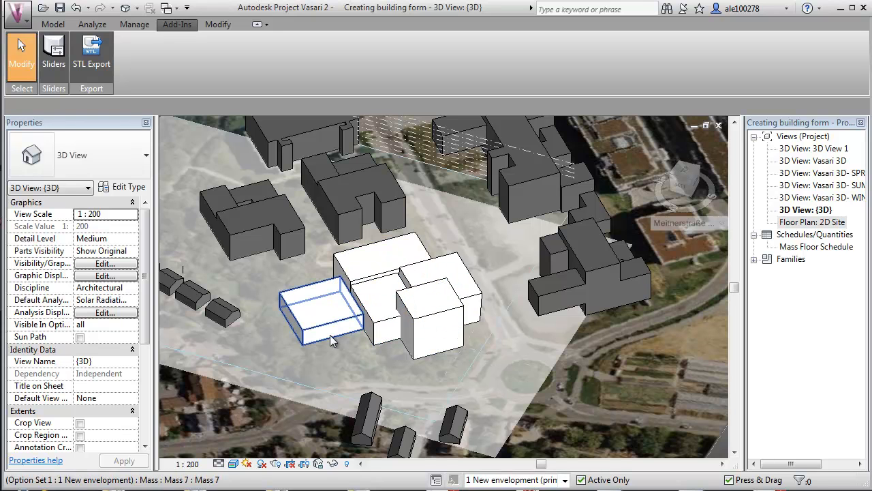
pyautogui.click(436, 300)
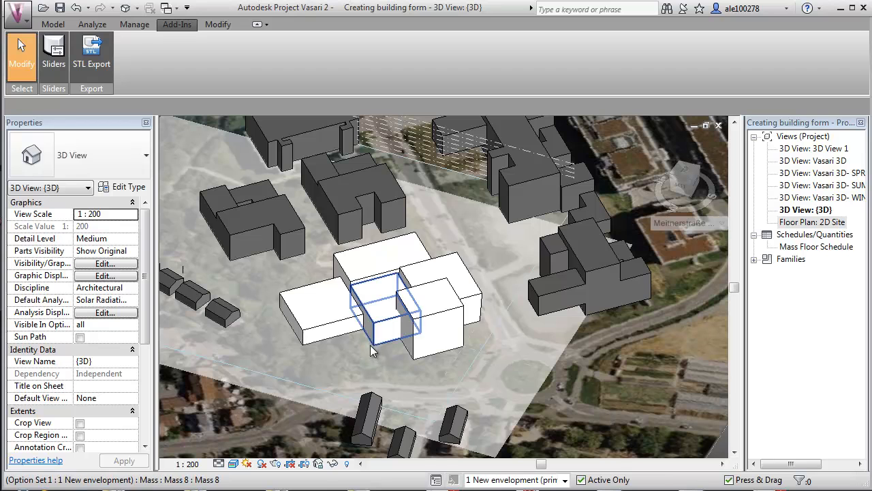
pyautogui.moveTo(374, 302)
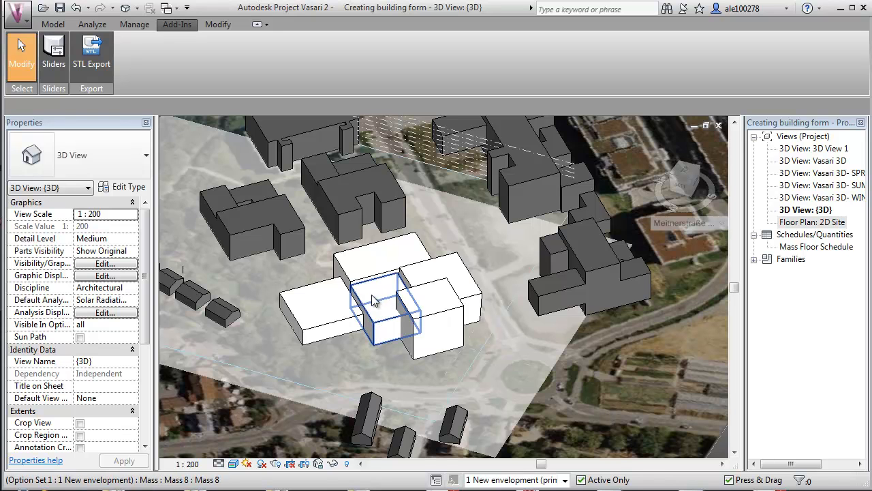
pyautogui.moveTo(379, 307)
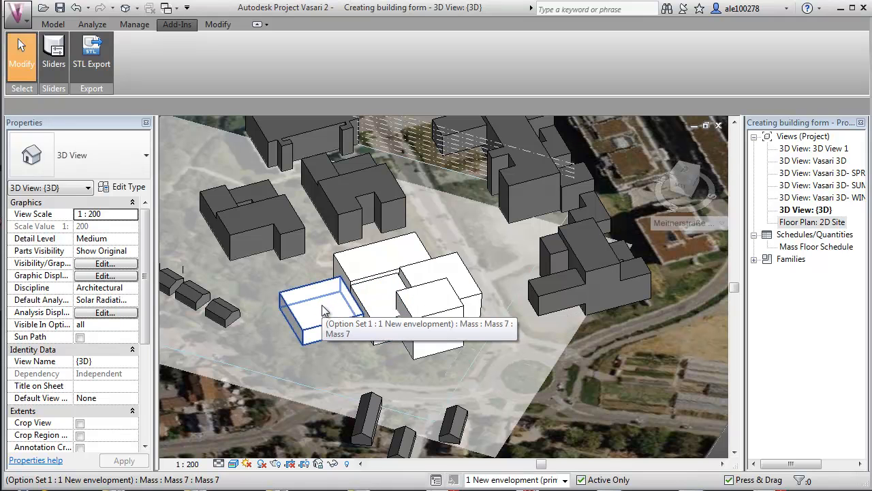
pyautogui.click(416, 307)
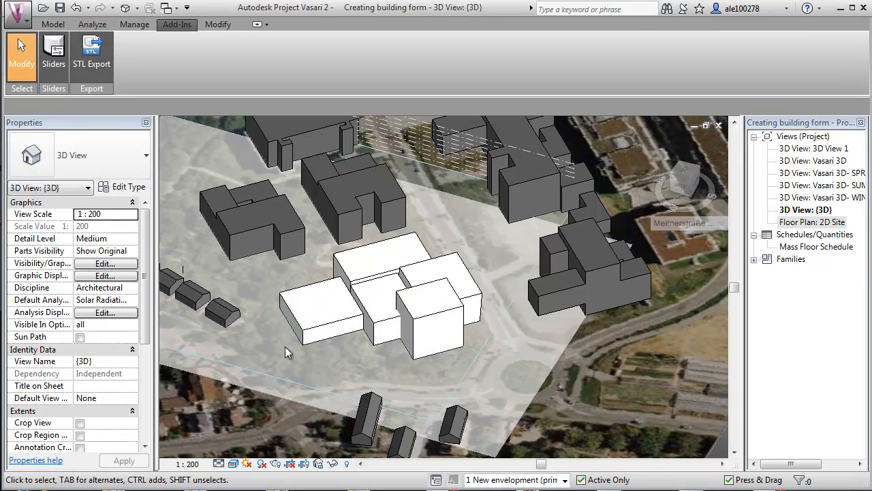
pyautogui.click(409, 252)
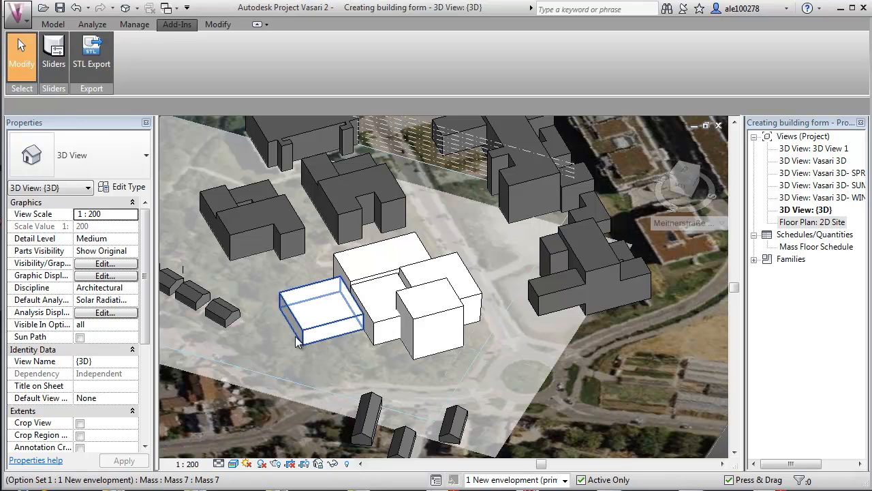
pyautogui.moveTo(334, 339)
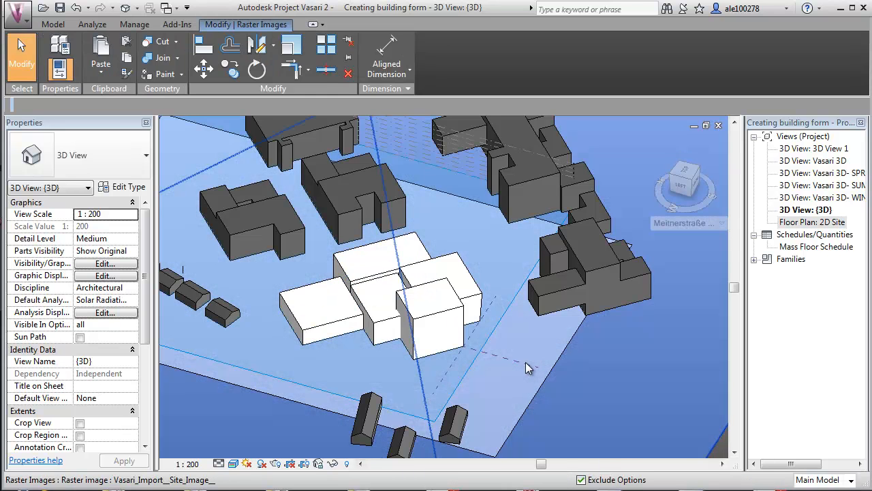
pyautogui.click(177, 25)
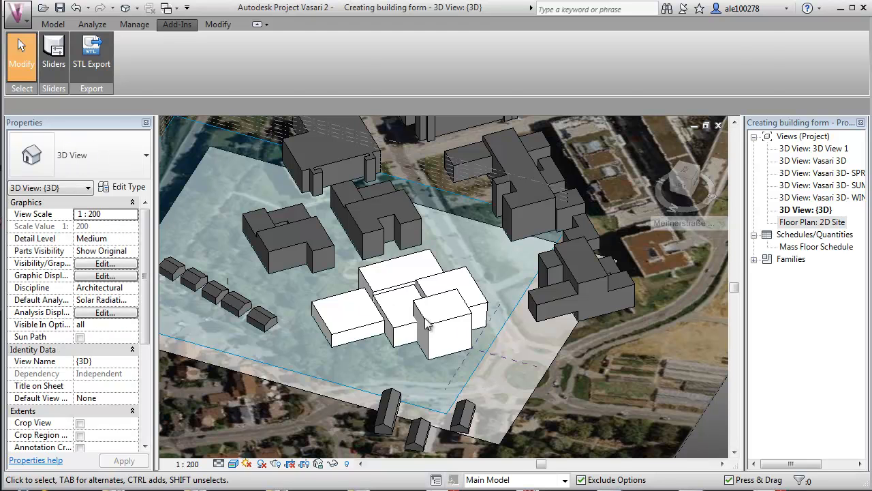
pyautogui.click(93, 24)
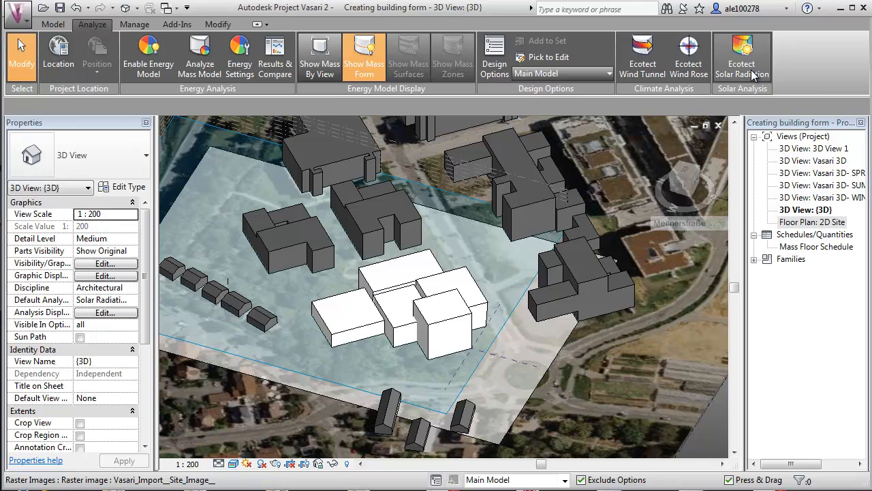
# Bring up the Ecotect Solar Radiation settings for a One Year Solar Study at low resolution
pyautogui.click(741, 57)
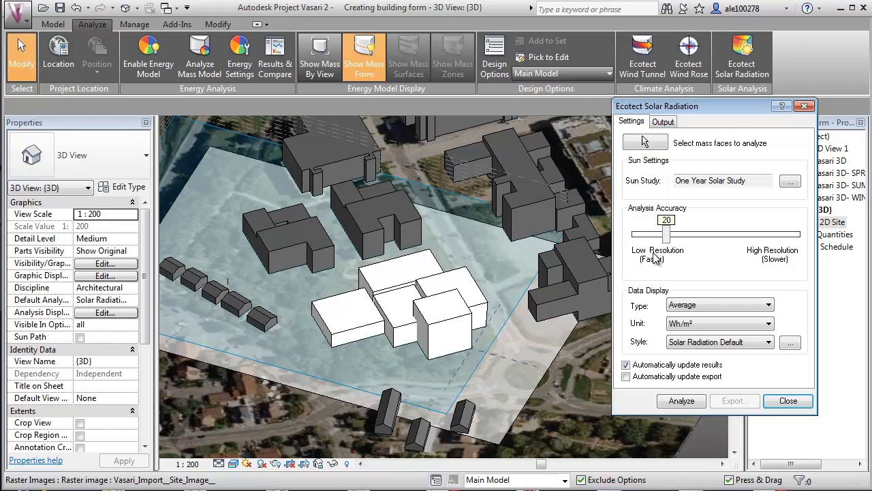
pyautogui.moveTo(420, 316)
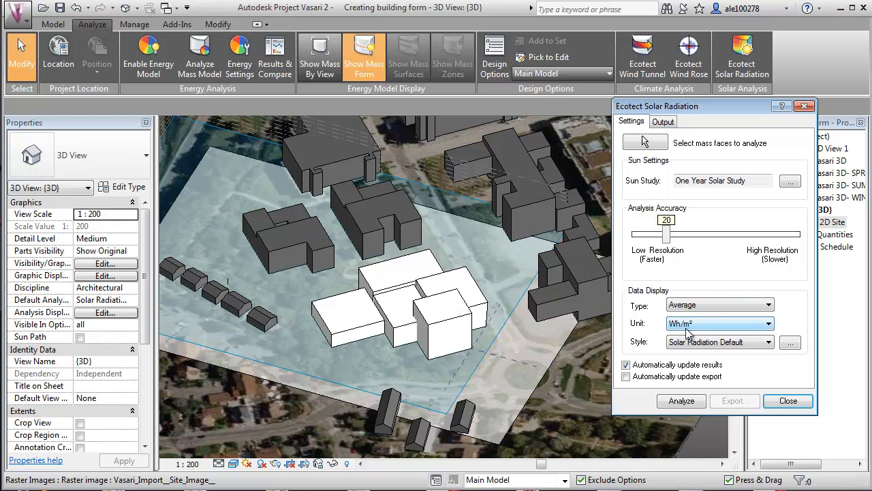
pyautogui.moveTo(687, 349)
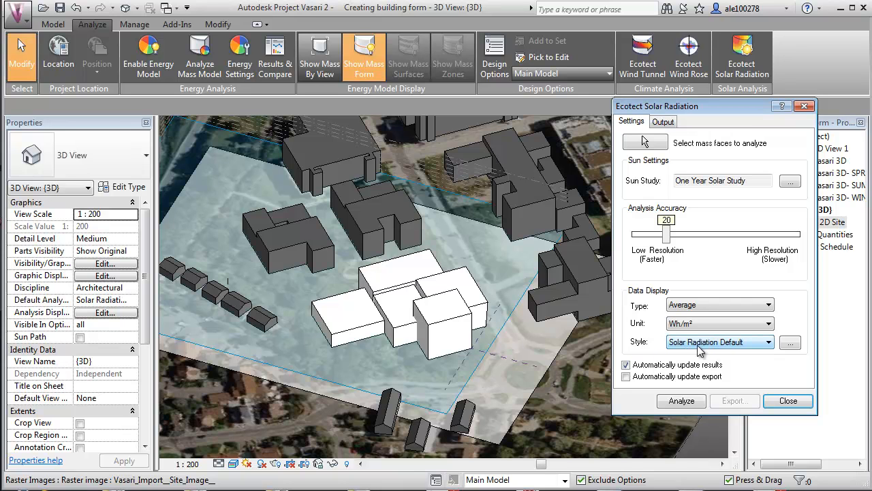
pyautogui.moveTo(741, 351)
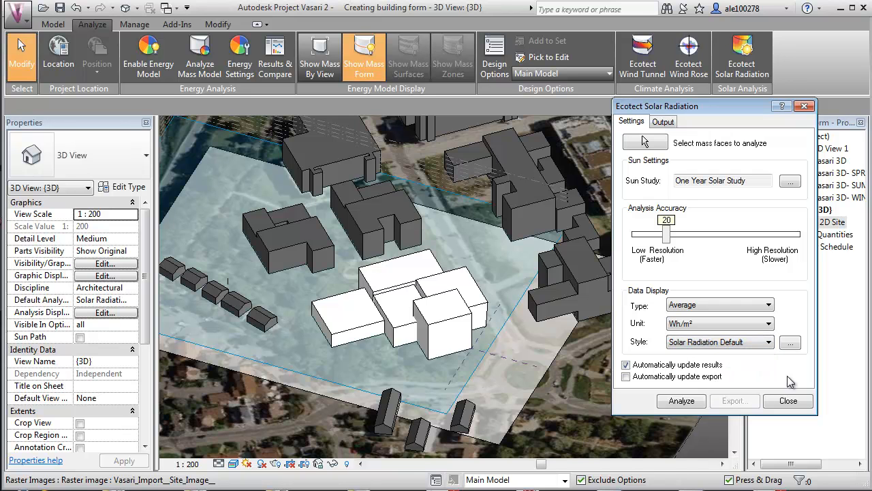
# Pick the central New envelopment mass faces as the surfaces to analyse
pyautogui.click(644, 142)
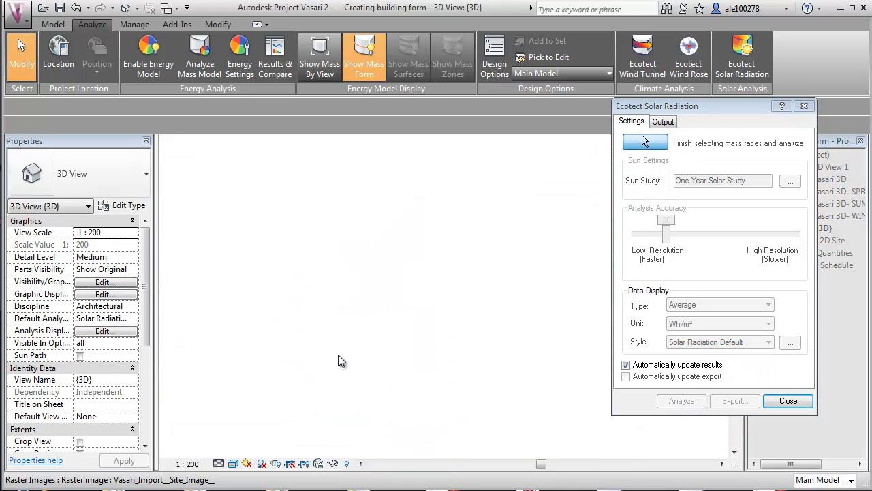
pyautogui.click(364, 57)
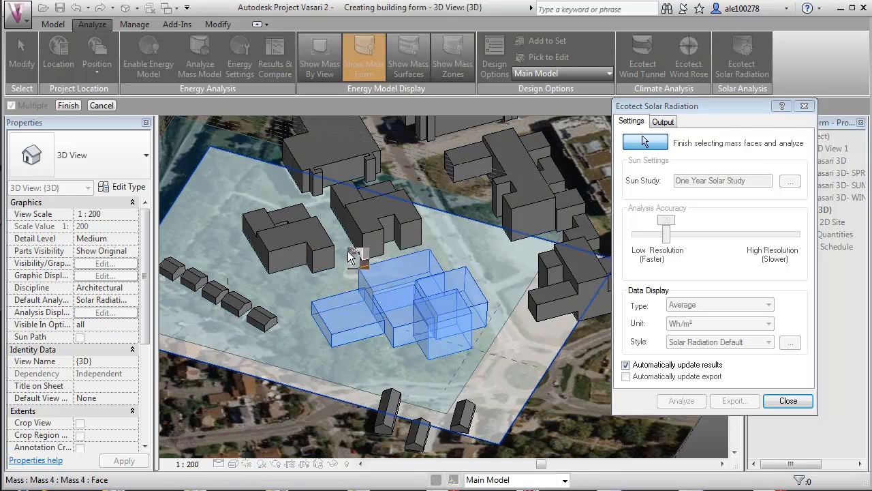
pyautogui.moveTo(456, 343)
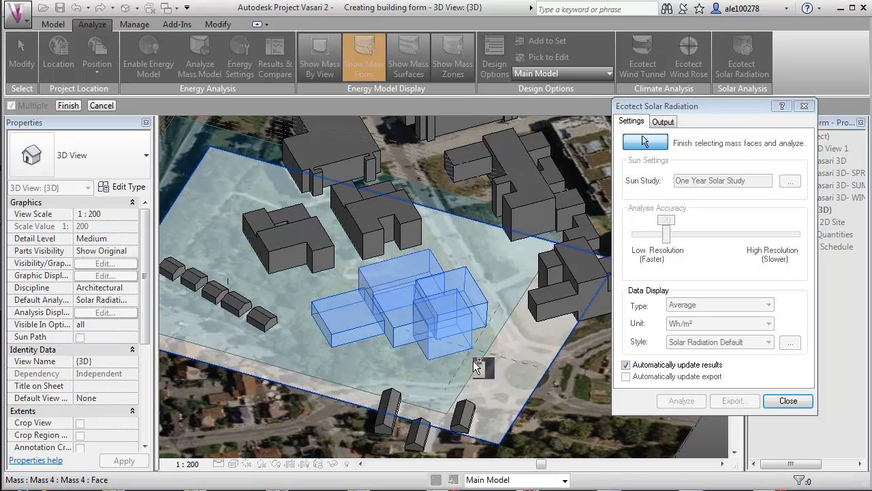
pyautogui.moveTo(497, 371)
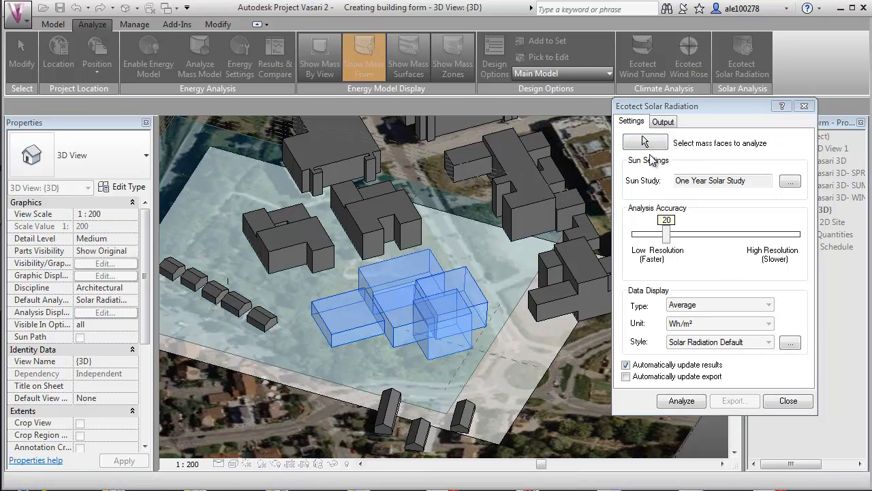
# Run the one-year solar radiation analysis to colour-map the New envelopment masses
pyautogui.click(681, 400)
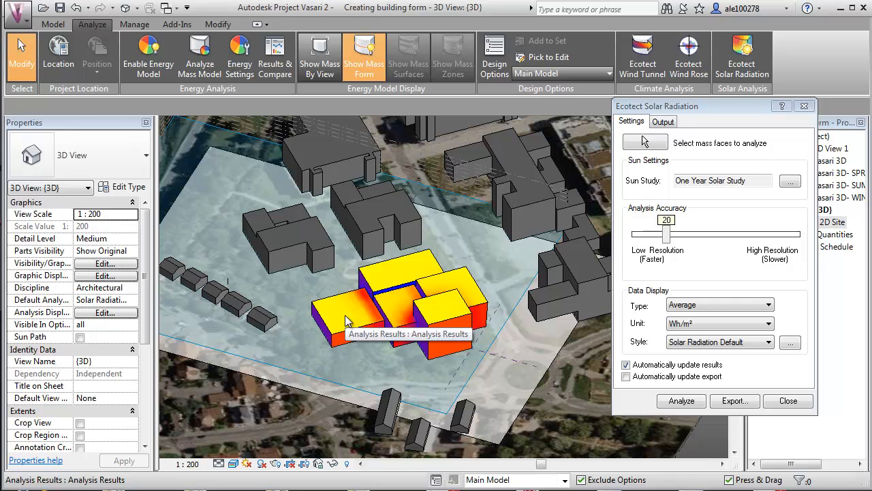
pyautogui.moveTo(474, 303)
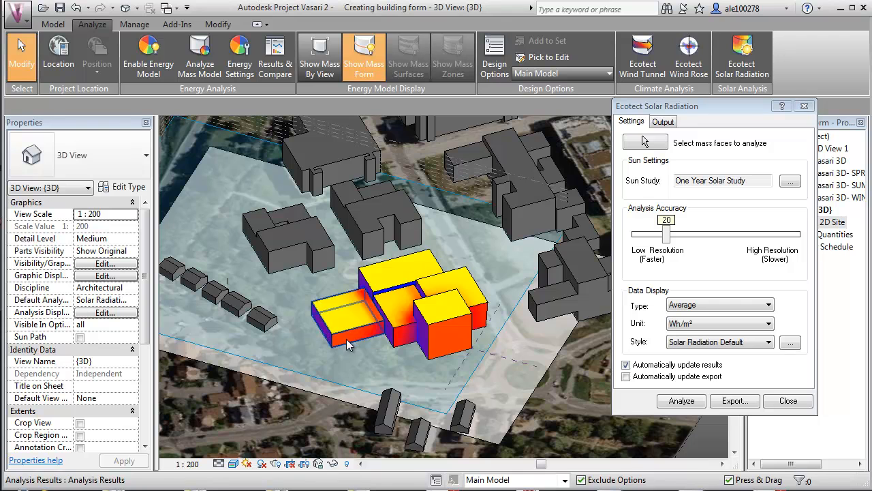
pyautogui.moveTo(349, 349)
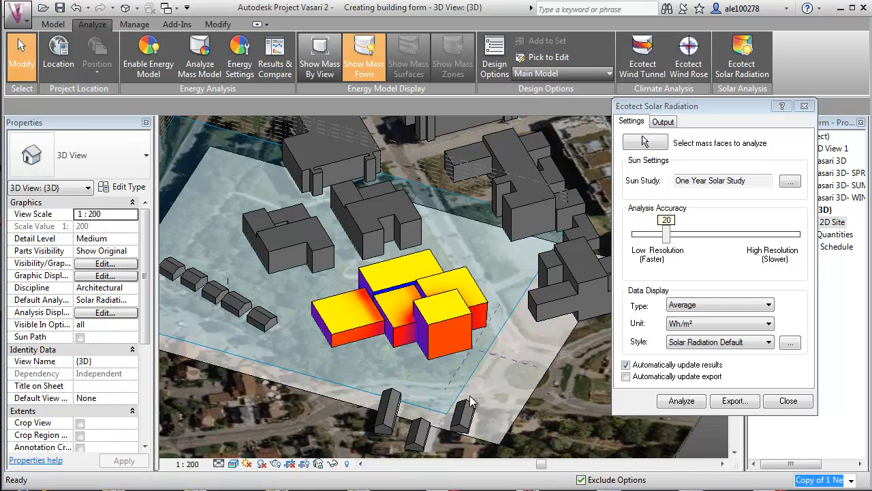
# Select the rear mass of 'Copy of 1 New envelopment' to expose its height parameter
pyautogui.click(681, 401)
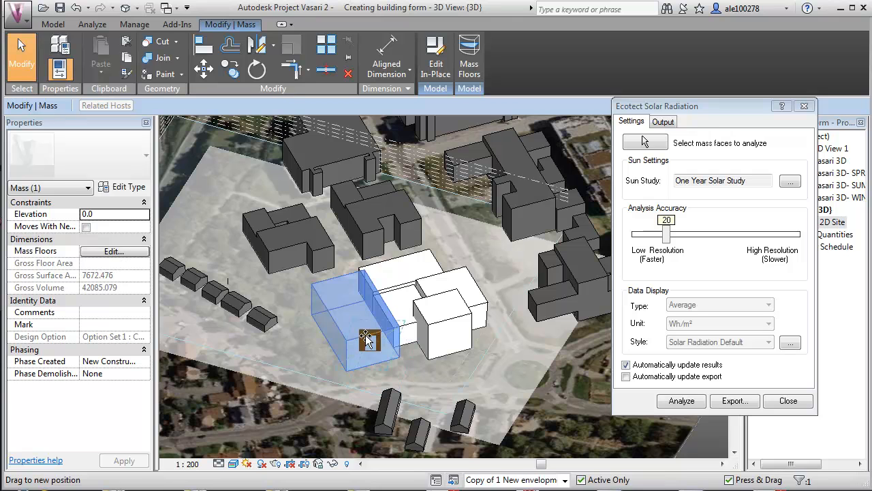
pyautogui.click(681, 400)
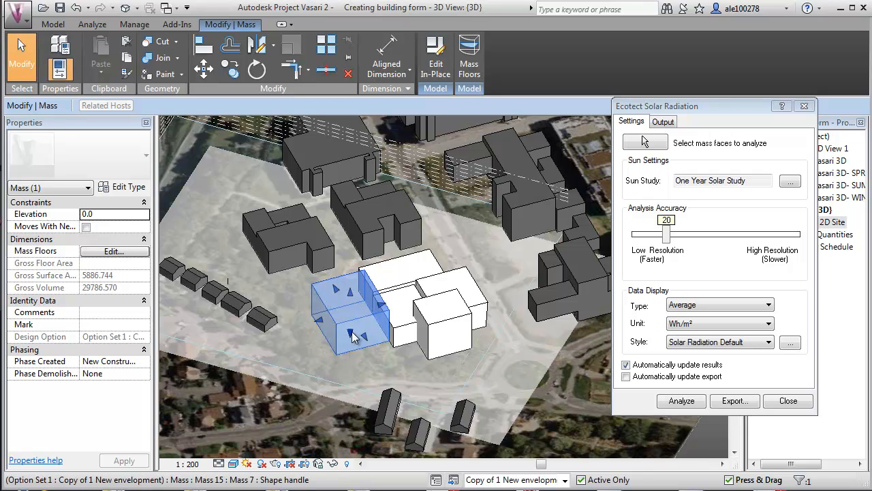
pyautogui.click(681, 400)
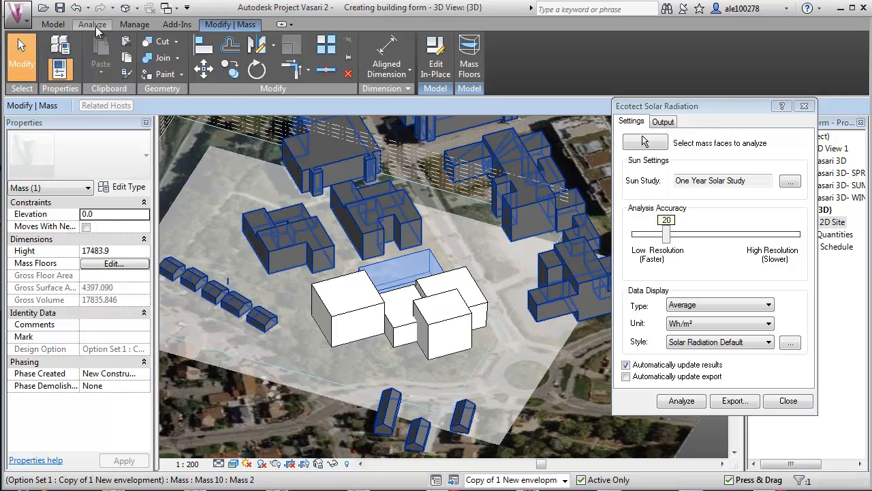
# Raise Mass 9's height near its maximum with the Sliders add-in Hight slider
pyautogui.click(177, 24)
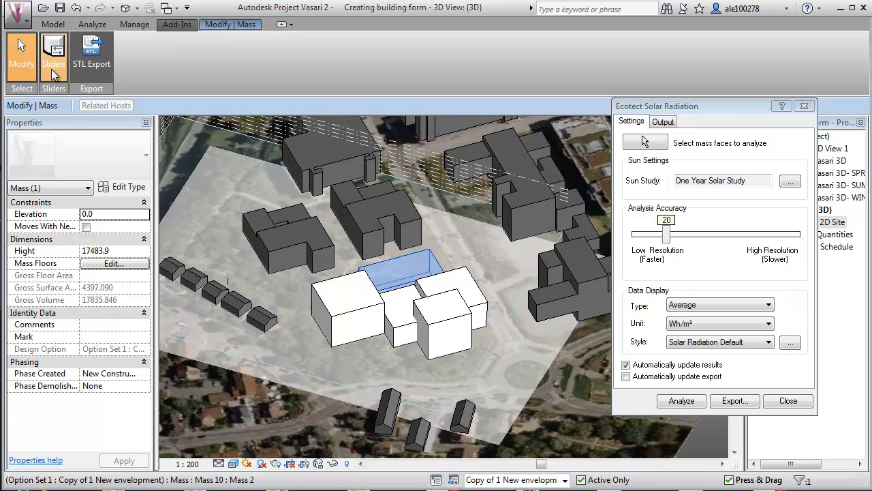
pyautogui.click(53, 55)
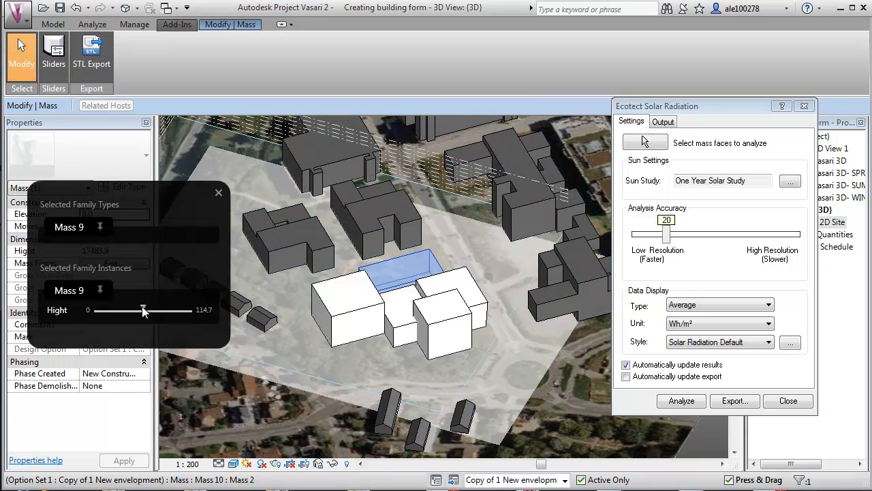
pyautogui.moveTo(143, 311); pyautogui.dragTo(151, 311)
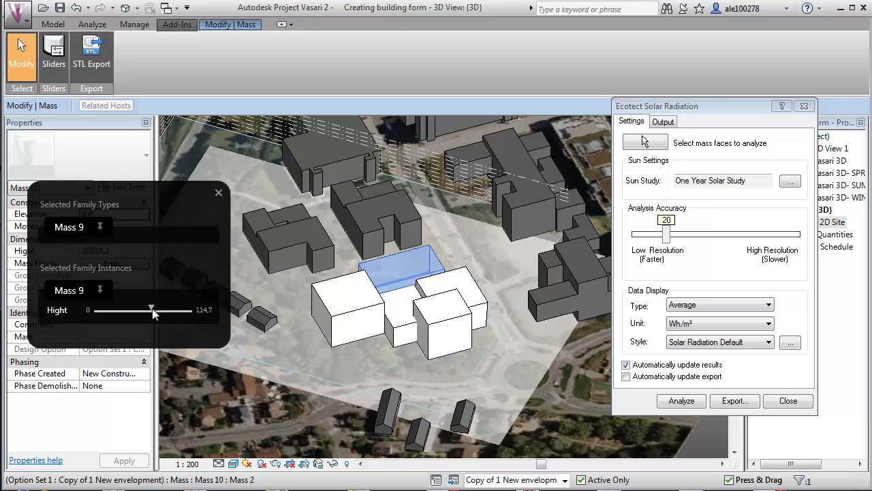
pyautogui.moveTo(153, 310); pyautogui.dragTo(177, 311)
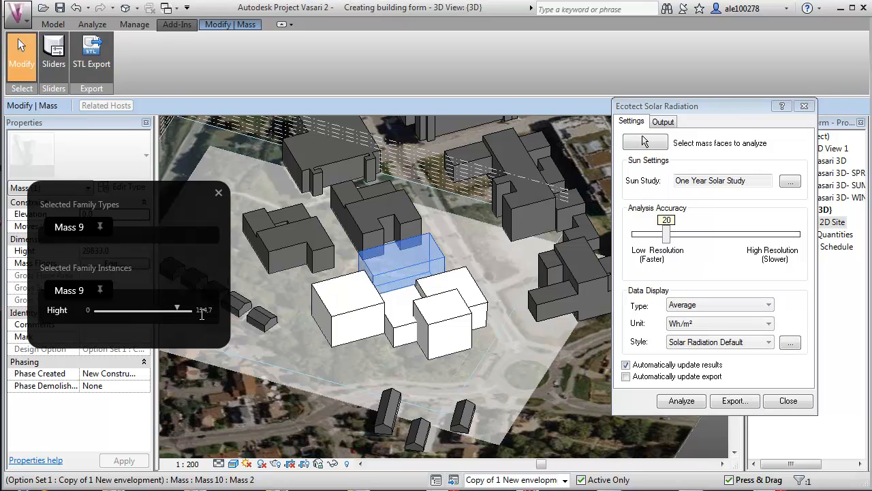
pyautogui.click(218, 192)
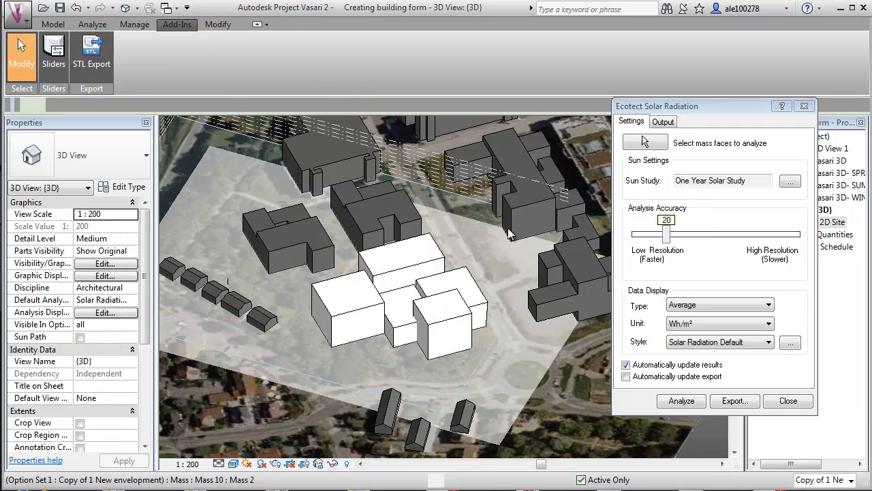
# Reselect the five masses and update the radiation map to reflect the taller rear block
pyautogui.click(644, 142)
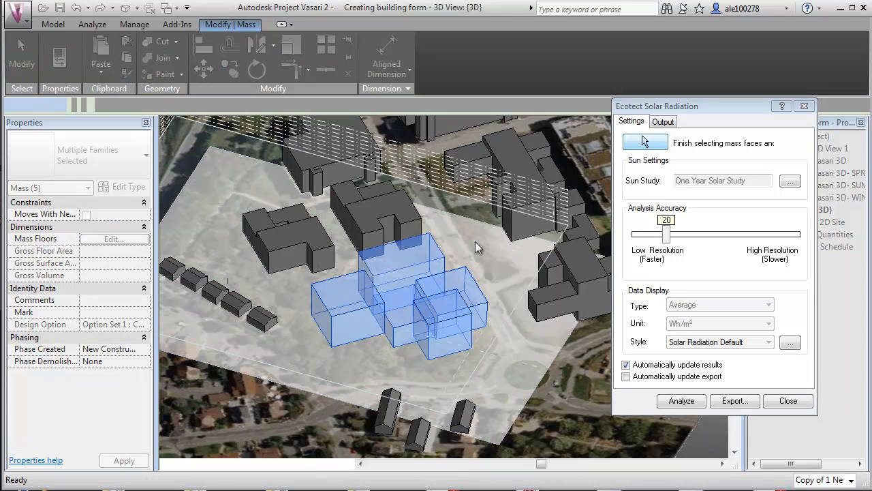
pyautogui.click(681, 400)
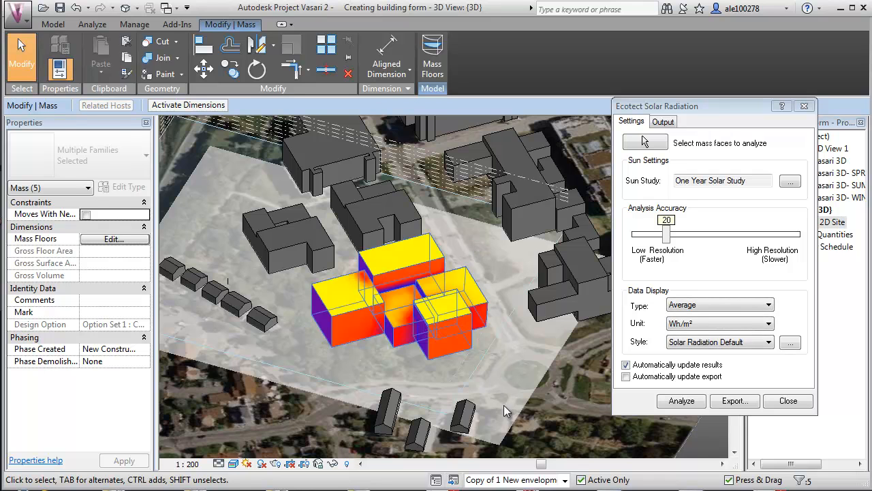
pyautogui.moveTo(387, 377)
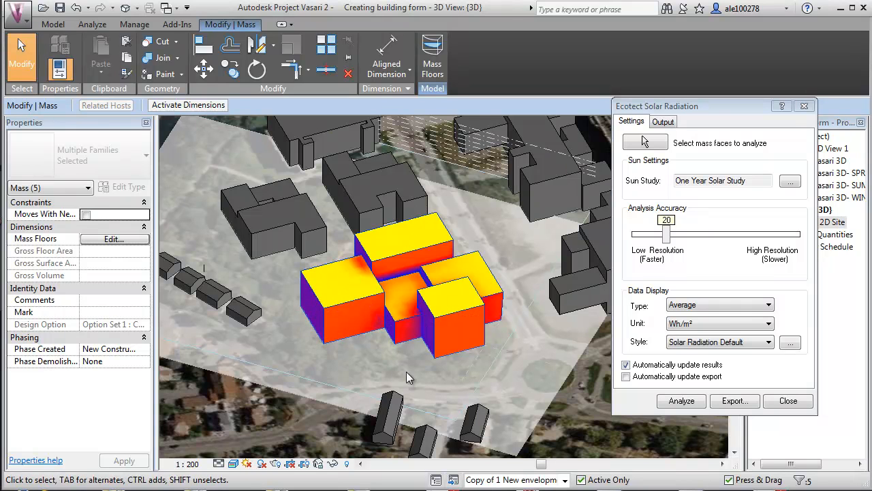
pyautogui.click(354, 307)
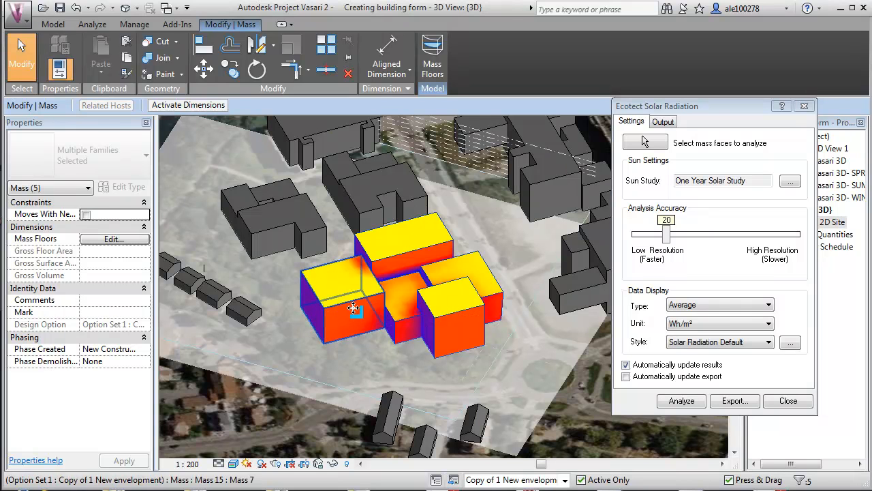
pyautogui.moveTo(312, 302)
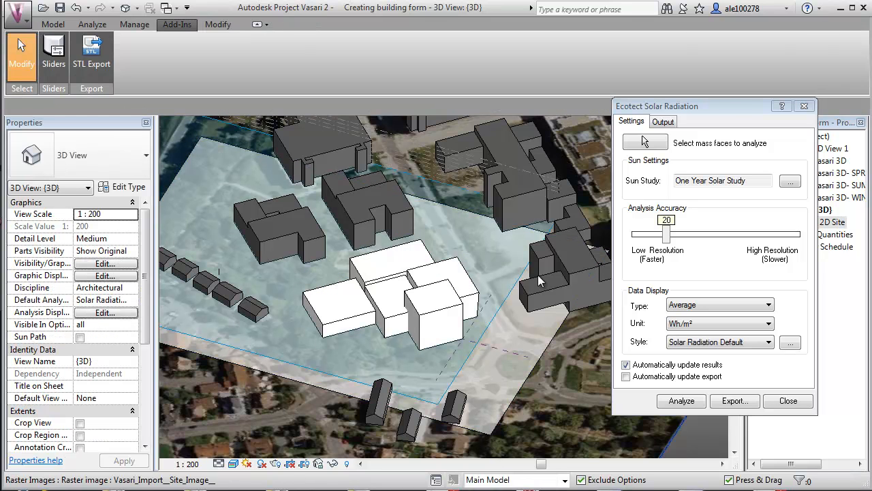
pyautogui.moveTo(414, 347)
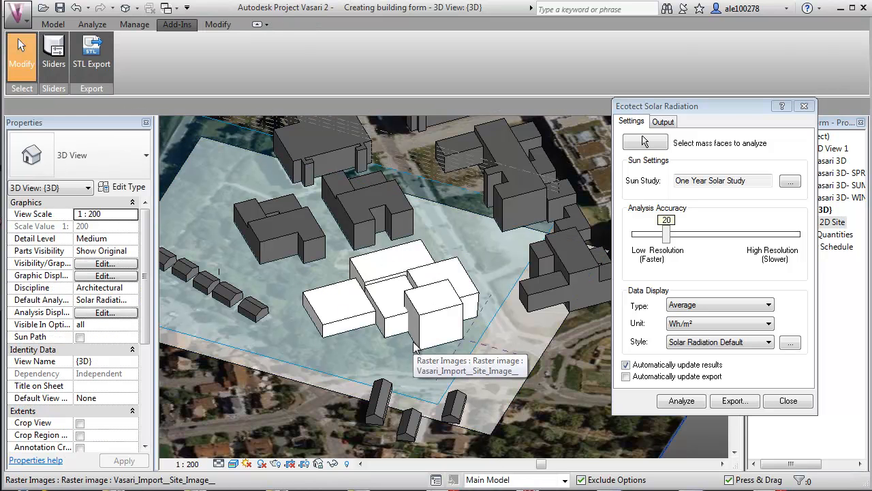